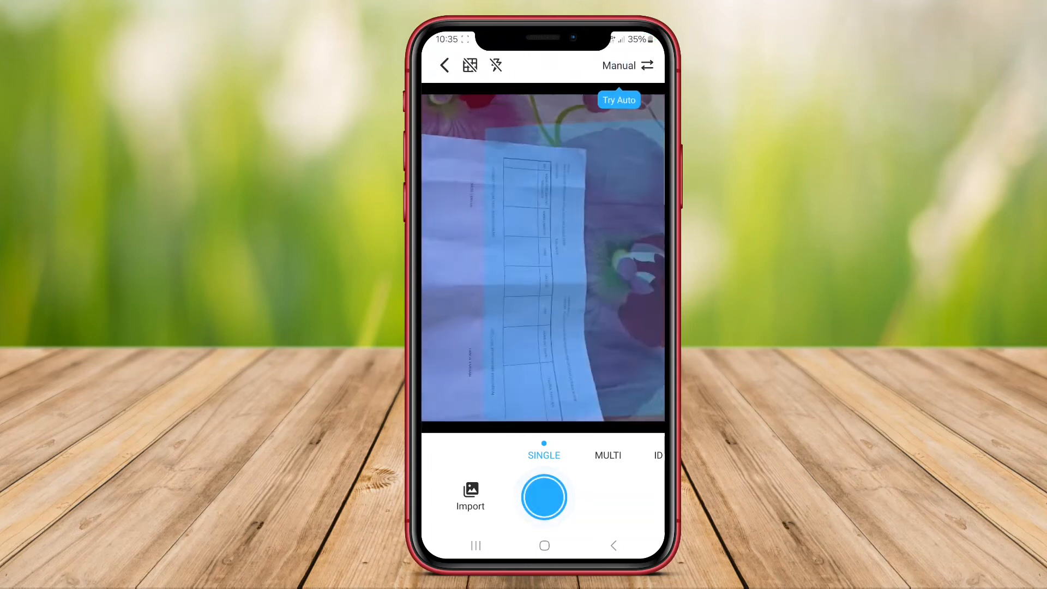
Step: Photograph the printed table page in Tiny Scanner and accept the crop around the sheet
{"action": "left_click", "coordinate": [543, 497]}
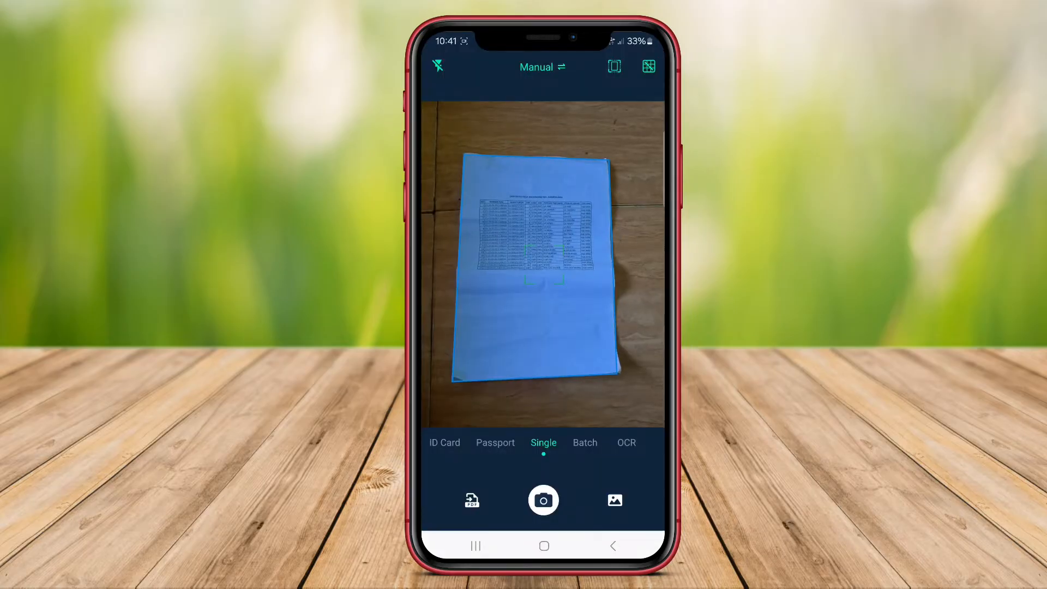
{"action": "left_click", "coordinate": [543, 500]}
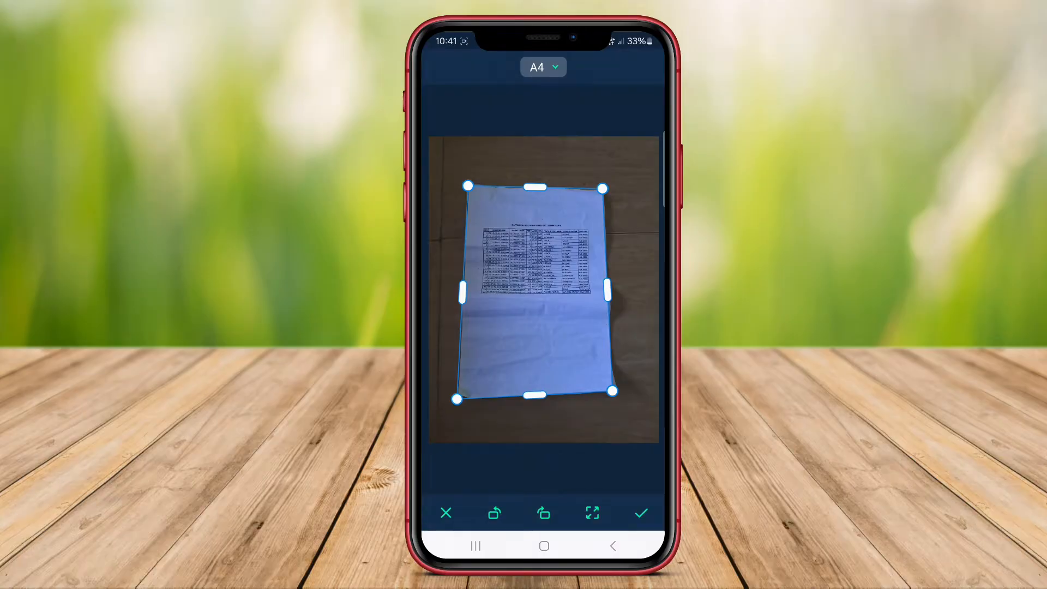
{"action": "left_click", "coordinate": [640, 512]}
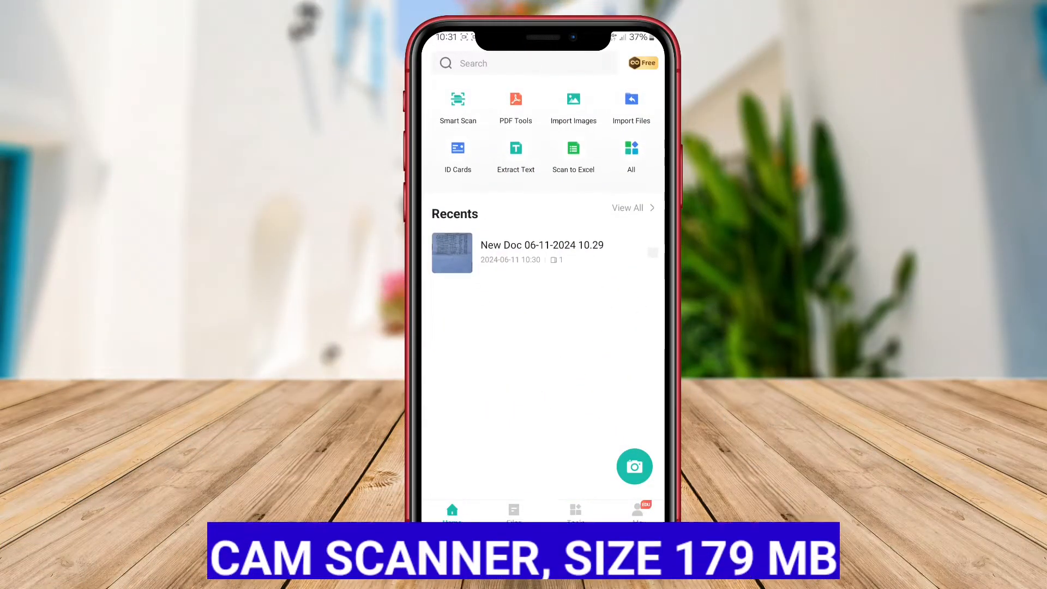
Step: Capture the printed table page with CamScanner's camera and accept the detected borders
{"action": "left_click", "coordinate": [633, 466]}
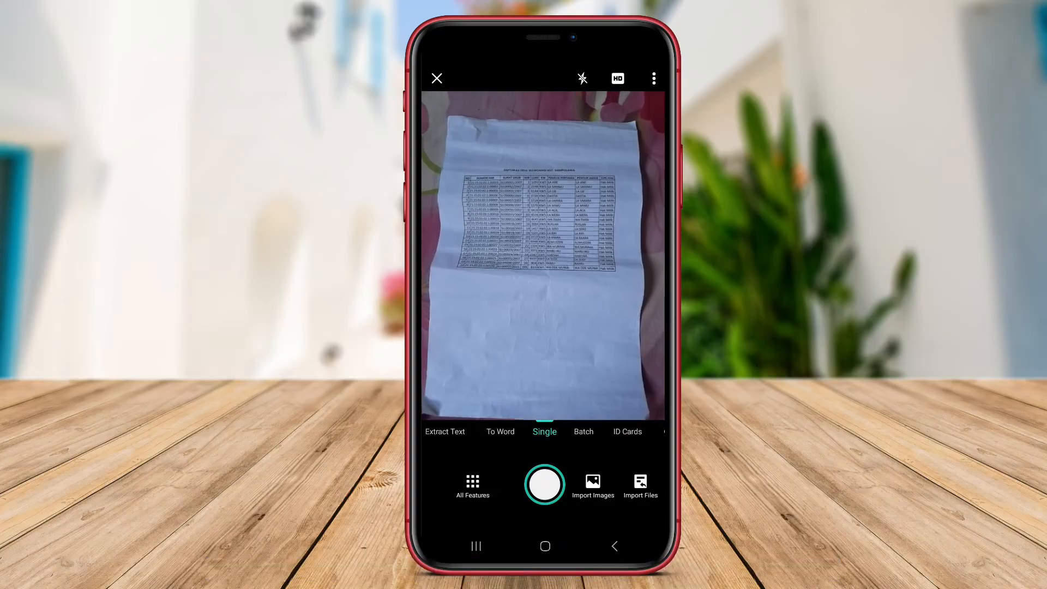
{"action": "left_click", "coordinate": [544, 485]}
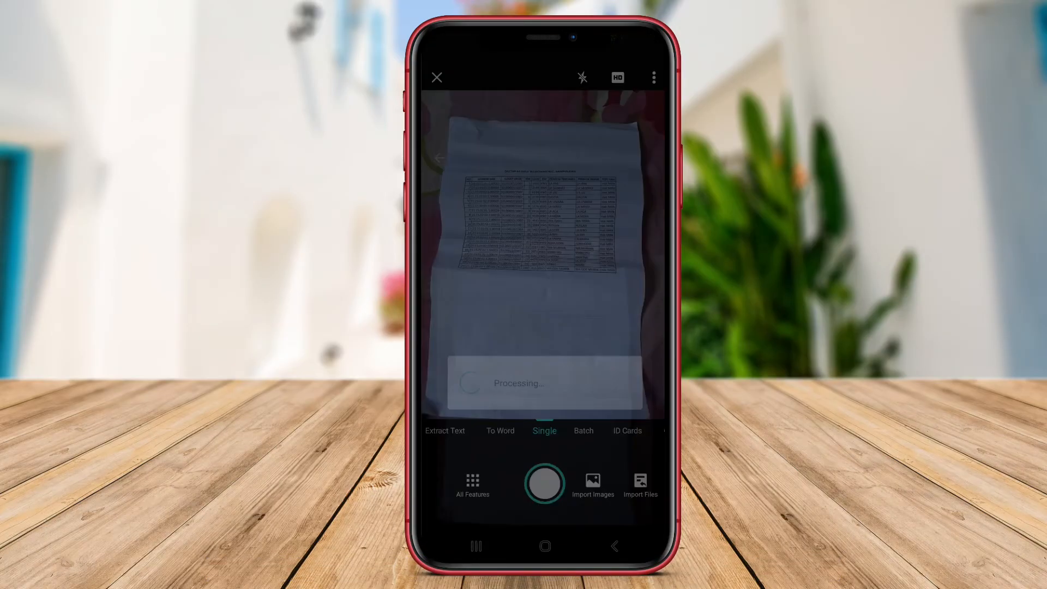
{"action": "left_click", "coordinate": [544, 484]}
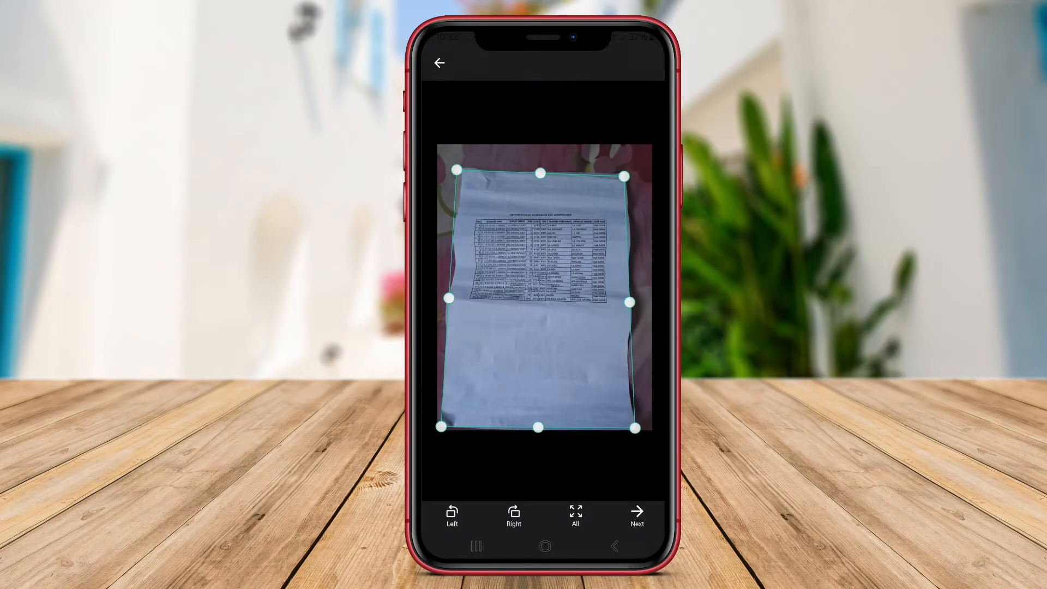
{"action": "left_click", "coordinate": [637, 515]}
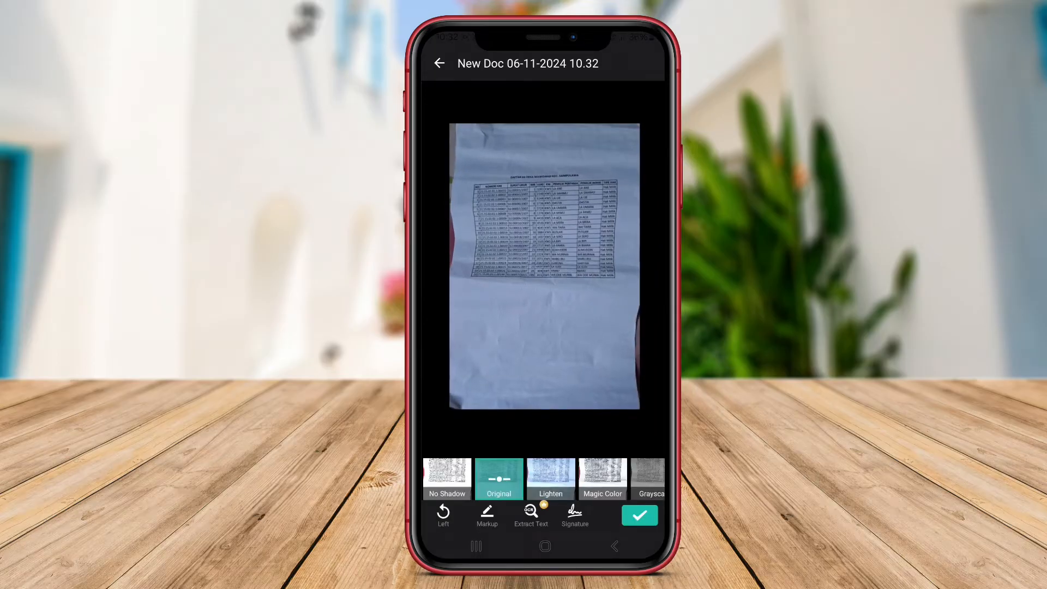
Step: Preview Grayscale, then keep the Original colour filter and save the page
{"action": "left_click", "coordinate": [602, 479]}
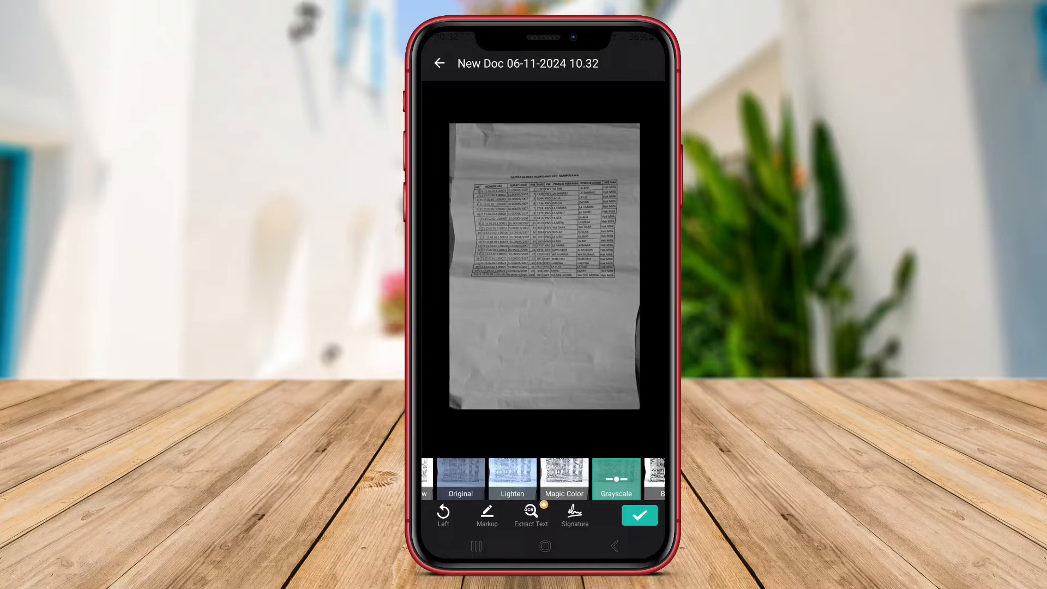
{"action": "left_click", "coordinate": [461, 479]}
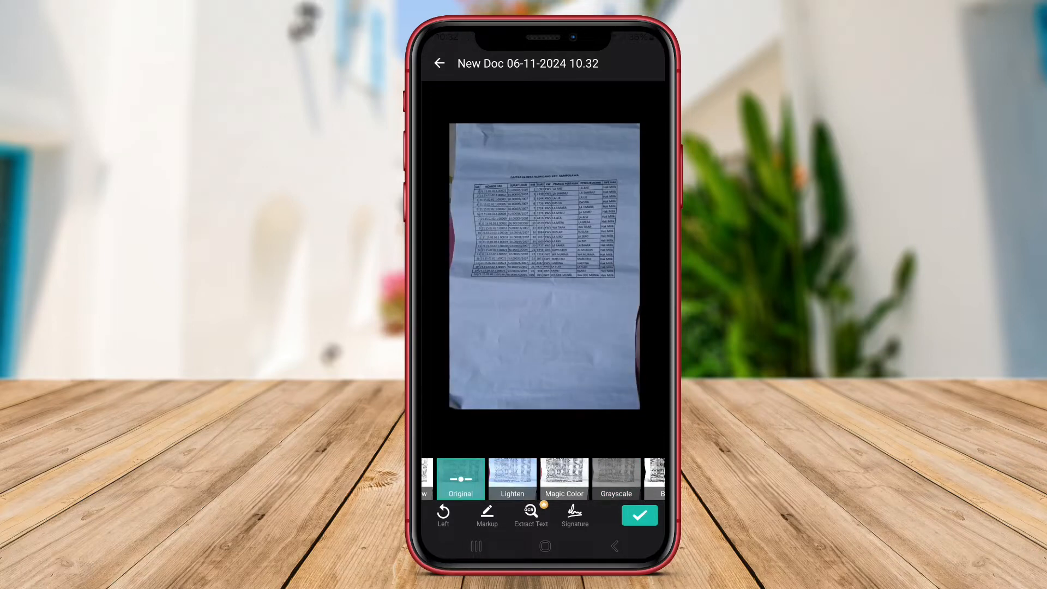
{"action": "left_click", "coordinate": [639, 514]}
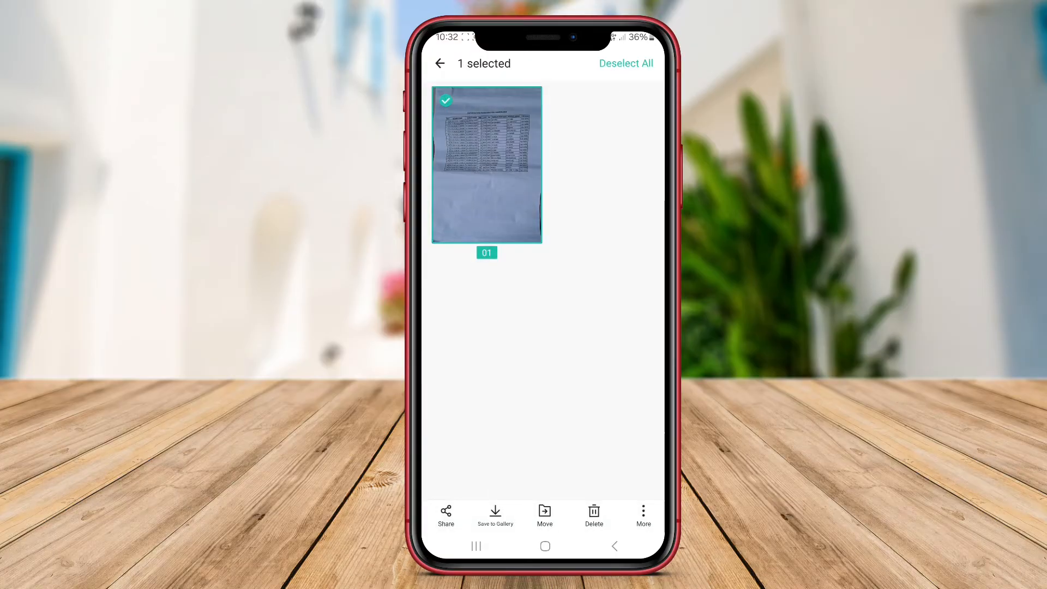
Step: Import a gallery photo as a second page and view the page grid
{"action": "left_click", "coordinate": [486, 164]}
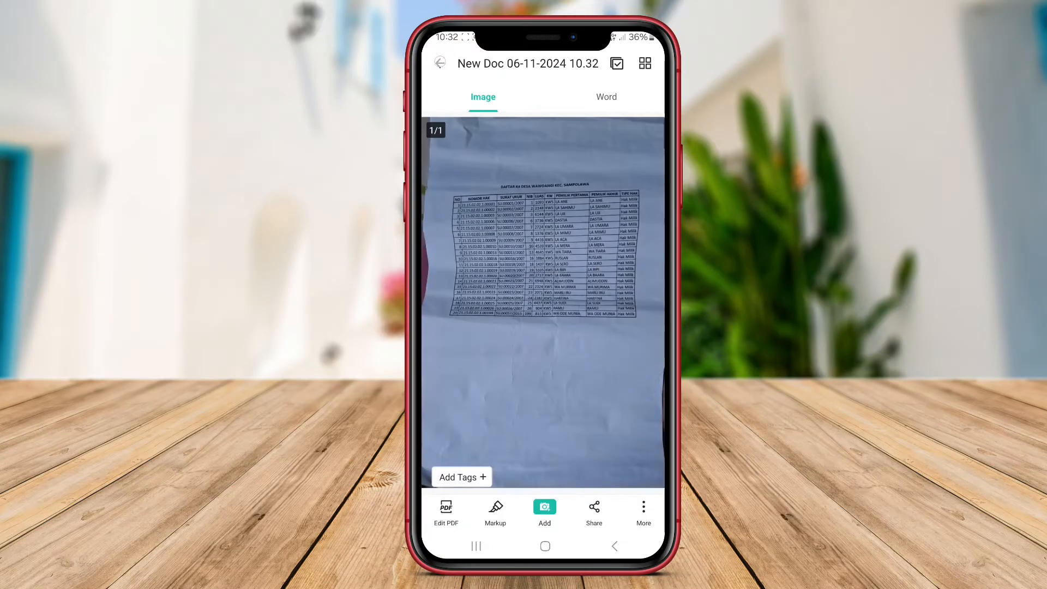
{"action": "left_click", "coordinate": [544, 512]}
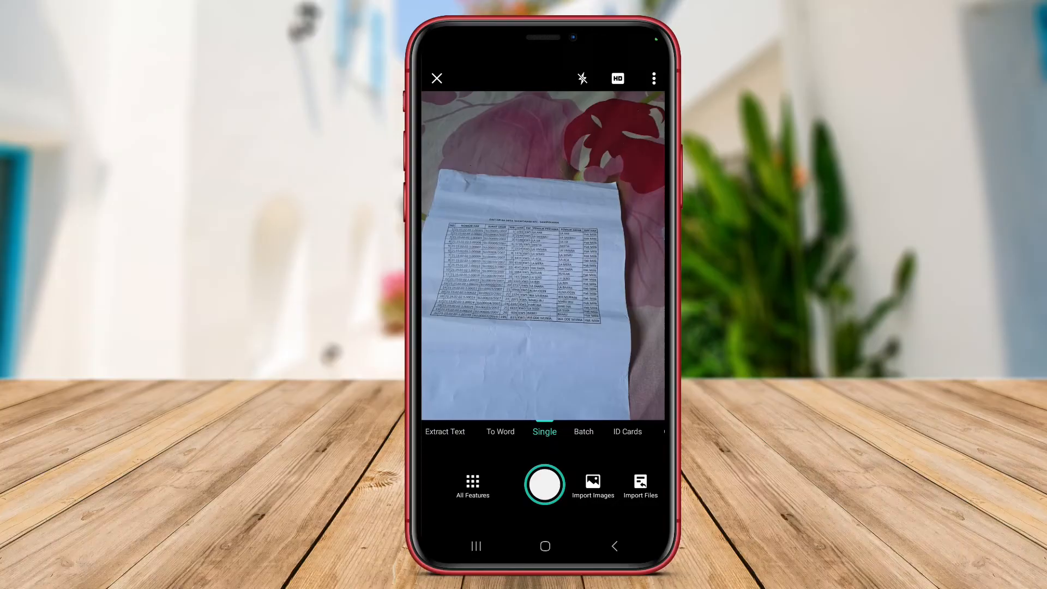
{"action": "left_click", "coordinate": [592, 481]}
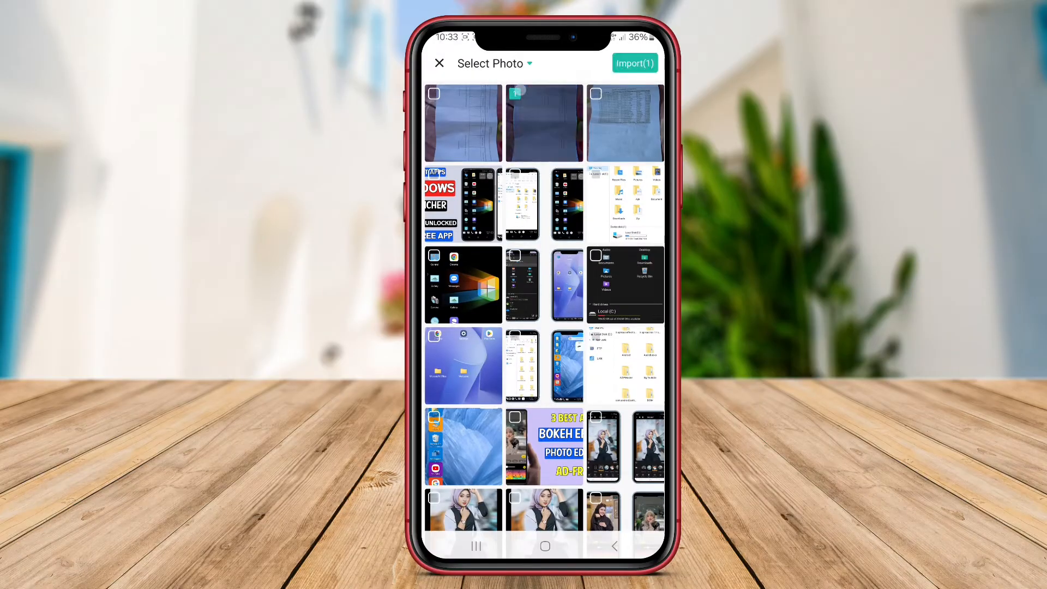
{"action": "left_click", "coordinate": [634, 63]}
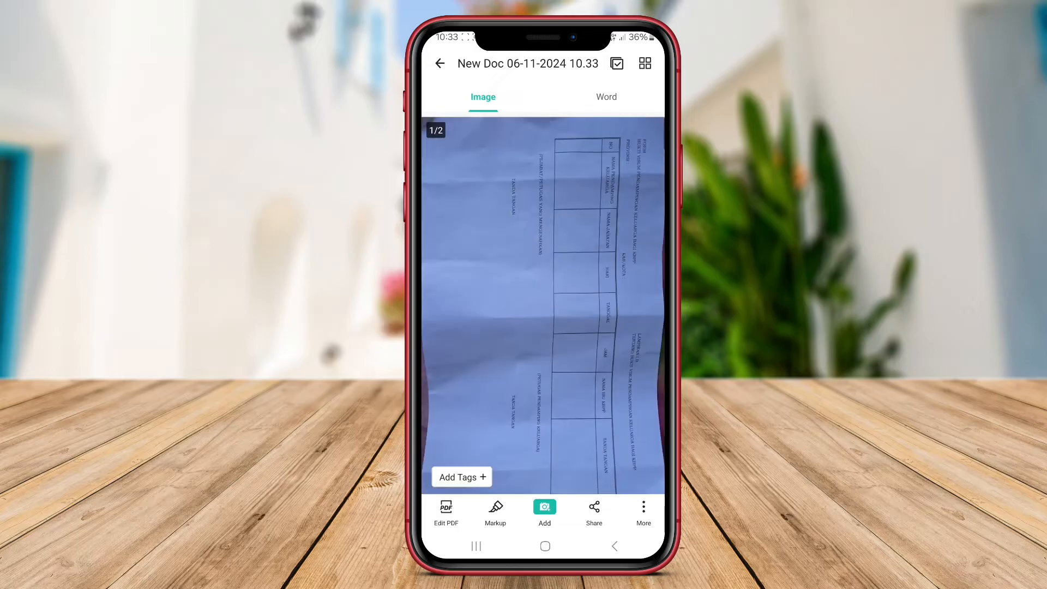
{"action": "left_click", "coordinate": [643, 64]}
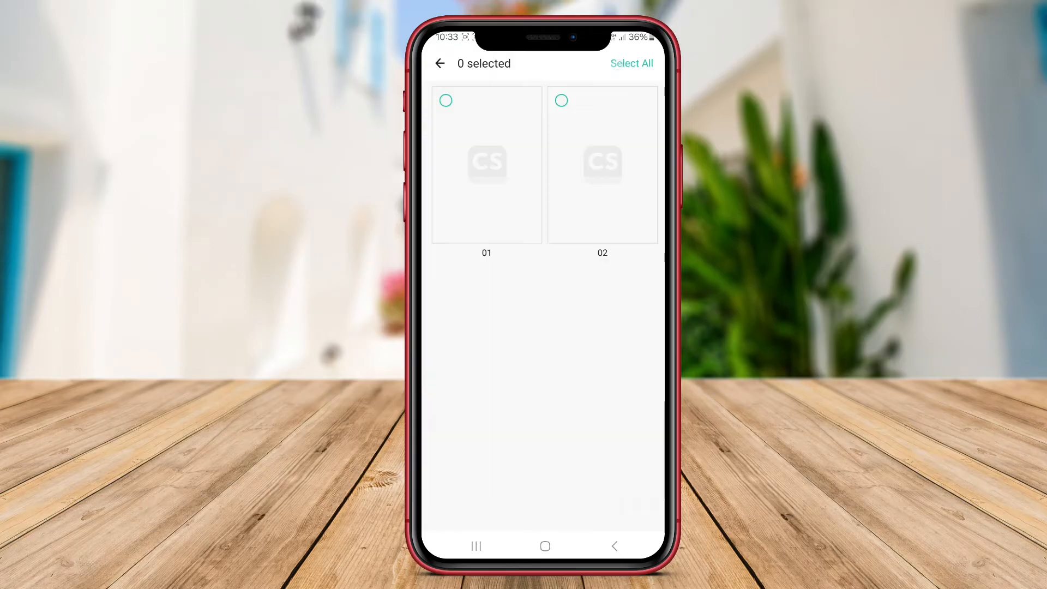
{"action": "left_click", "coordinate": [631, 63]}
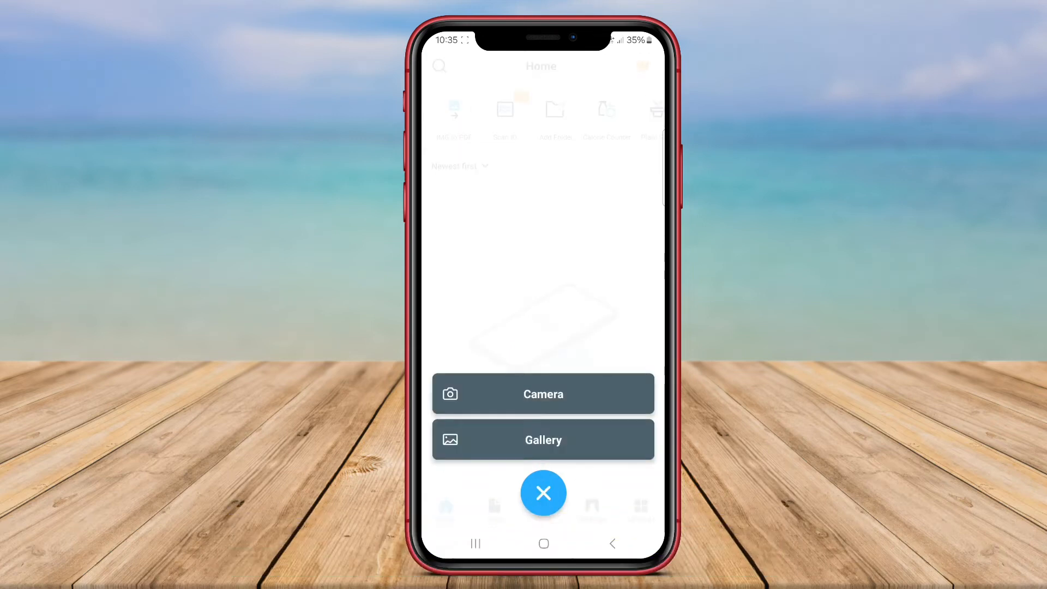
Step: Photograph the printed table page with TapScanner's camera
{"action": "left_click", "coordinate": [542, 394]}
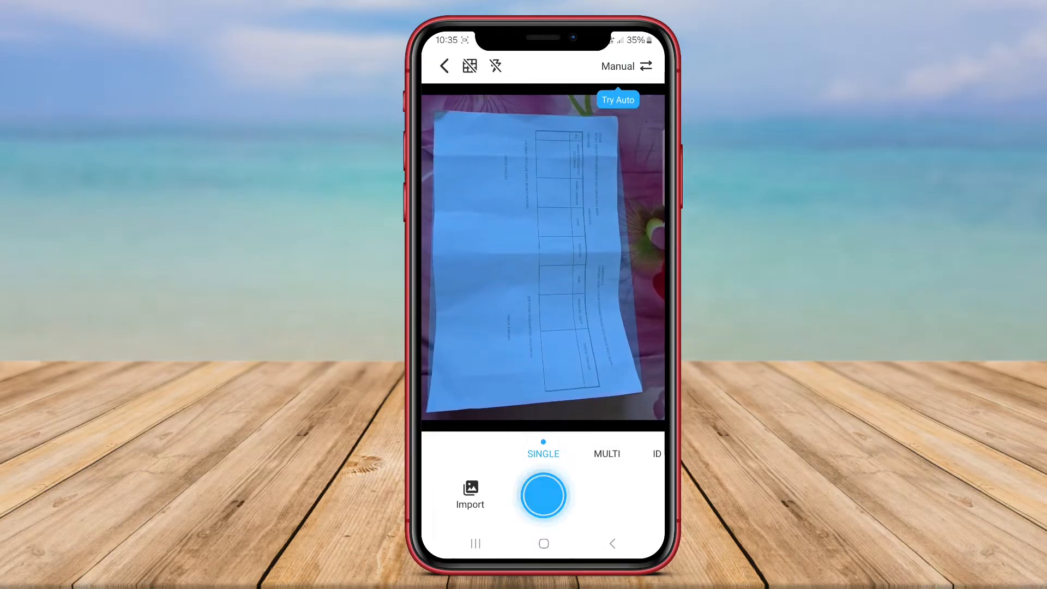
{"action": "left_click", "coordinate": [543, 496]}
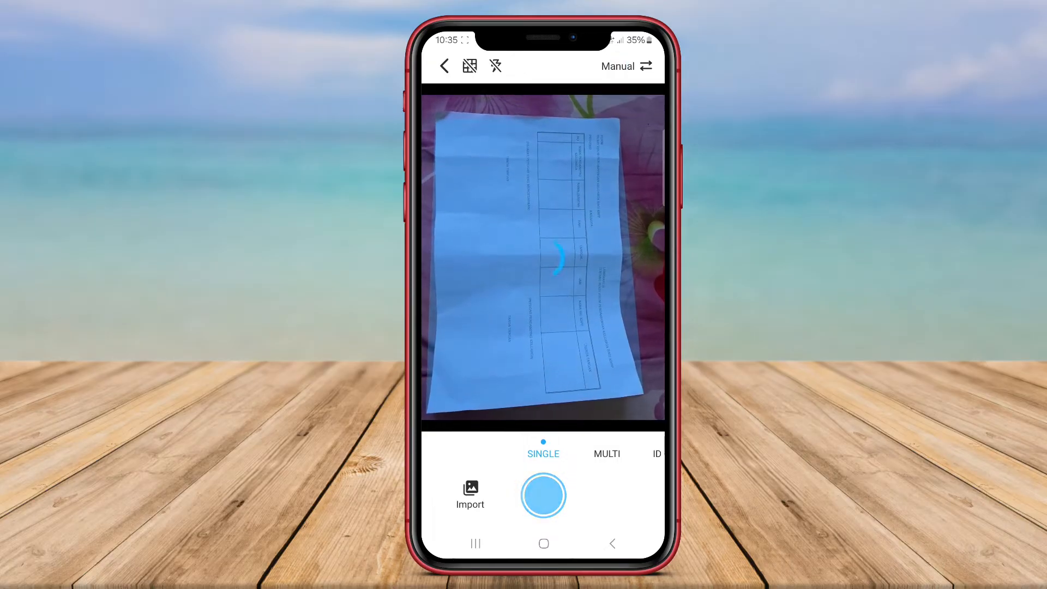
{"action": "left_click", "coordinate": [544, 495]}
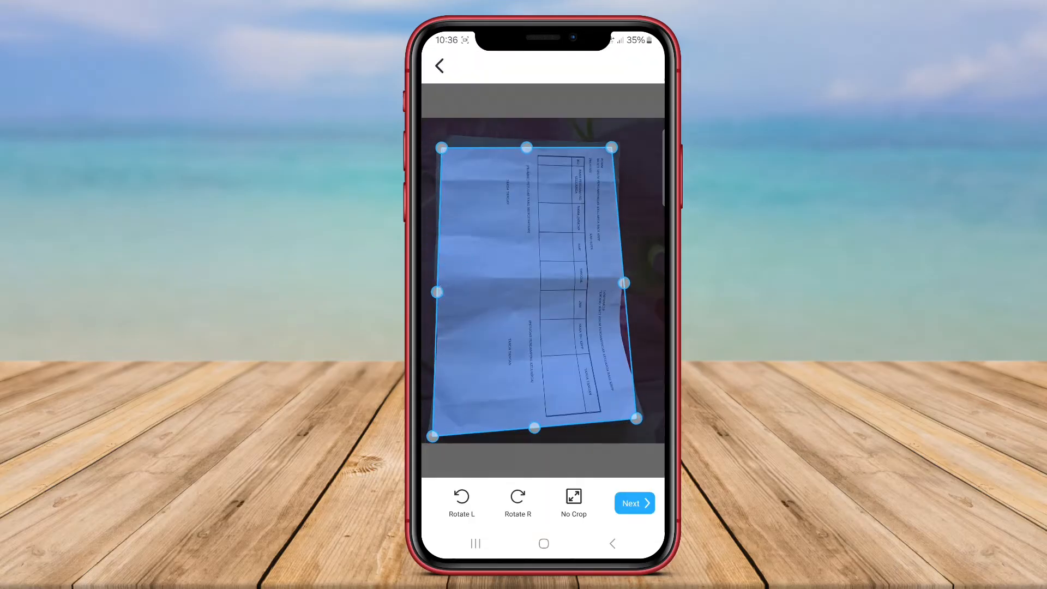
Step: Rotate the page twice into landscape and continue to the filter screen
{"action": "left_click", "coordinate": [518, 499]}
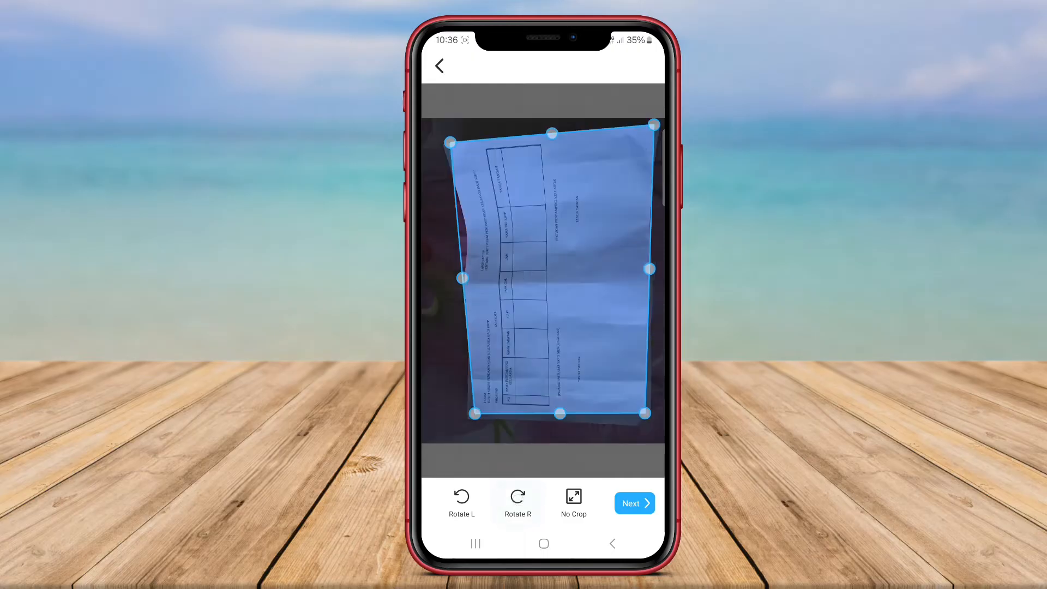
{"action": "left_click", "coordinate": [518, 498]}
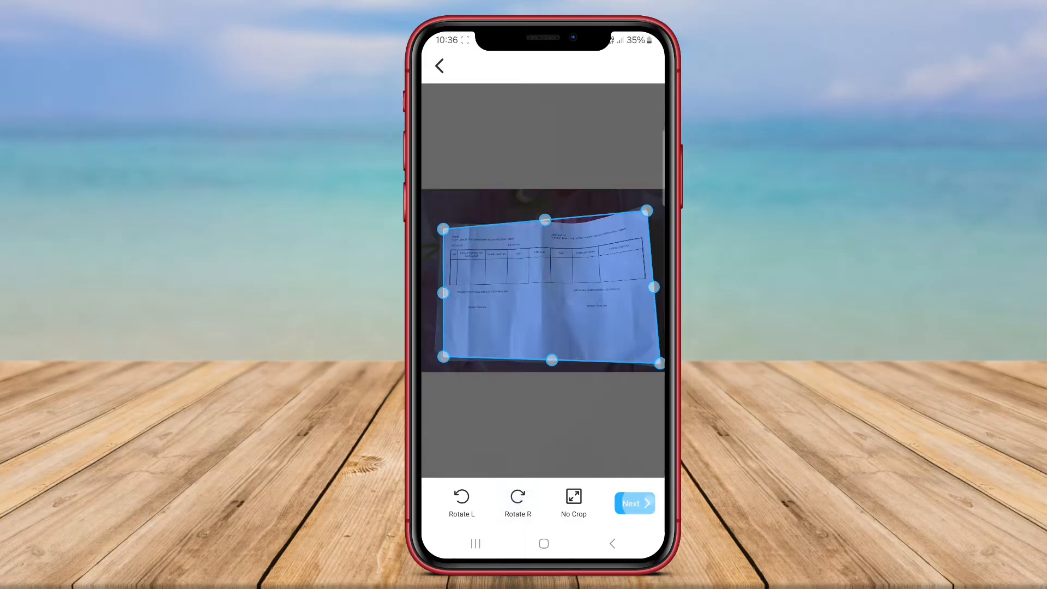
{"action": "left_click", "coordinate": [633, 503]}
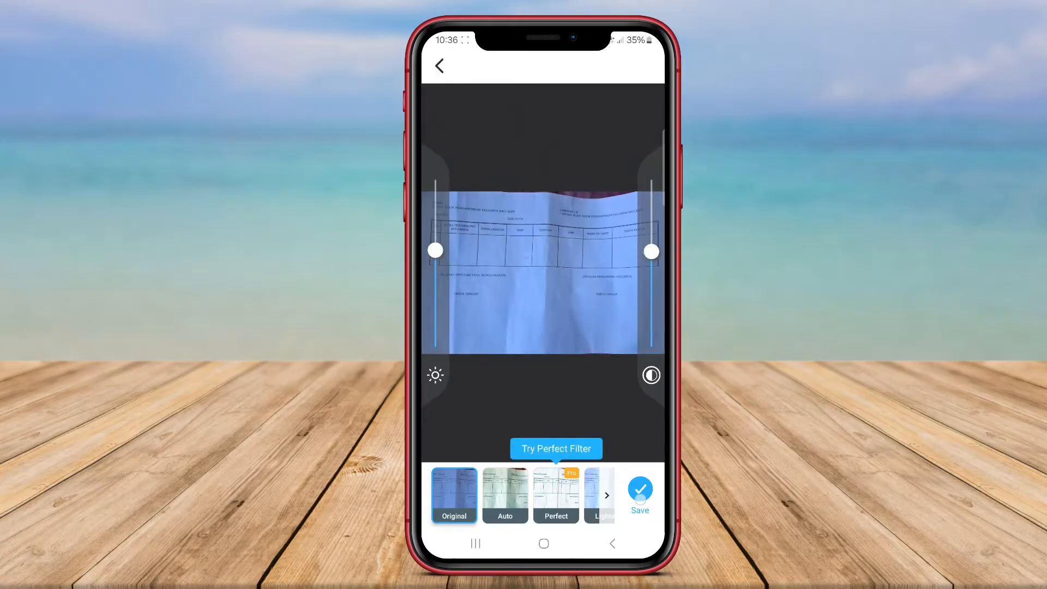
Step: Save with the Original filter, rename the document 'K', and export it as PDF
{"action": "left_click", "coordinate": [639, 491]}
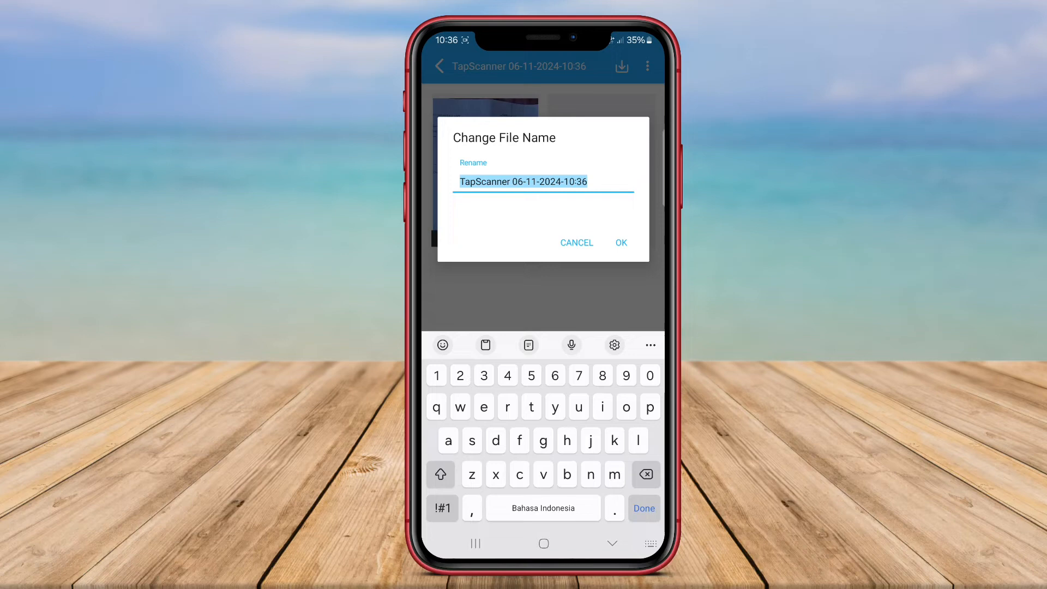
{"action": "type", "text": "Kenta Pogo"}
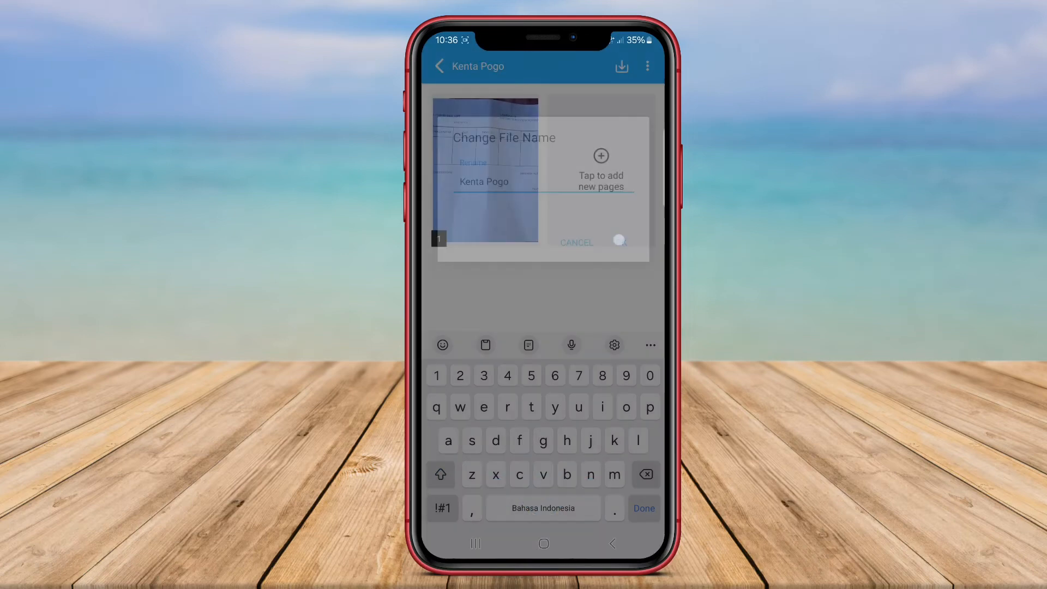
{"action": "left_click", "coordinate": [619, 241]}
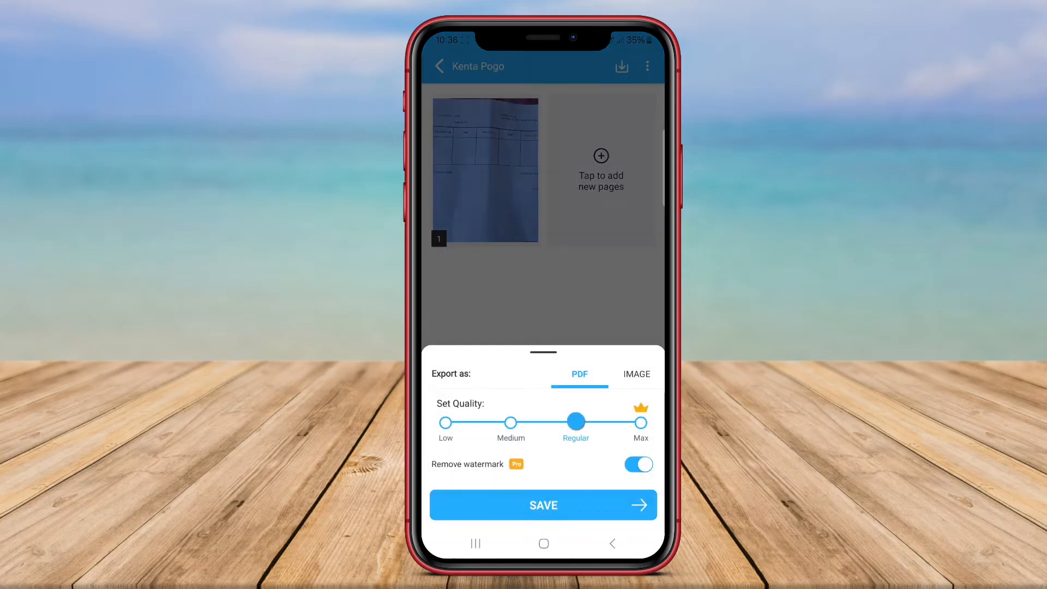
{"action": "left_click", "coordinate": [635, 374]}
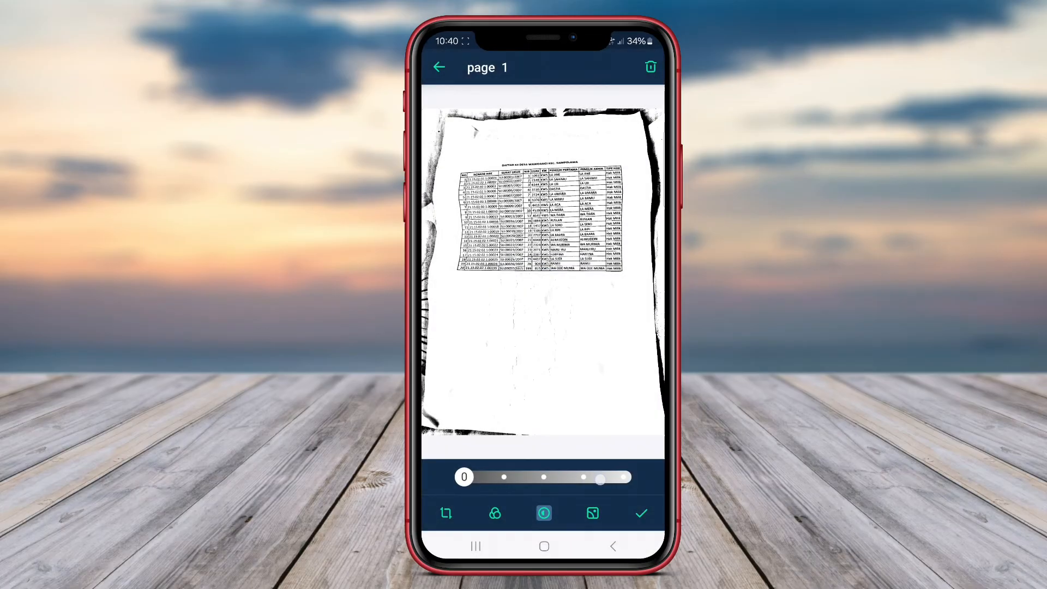
Step: Lower the black-and-white filter intensity, then dismiss the Free Benefits offer
{"action": "left_click_drag", "start_coordinate": [597, 477], "coordinate": [583, 477]}
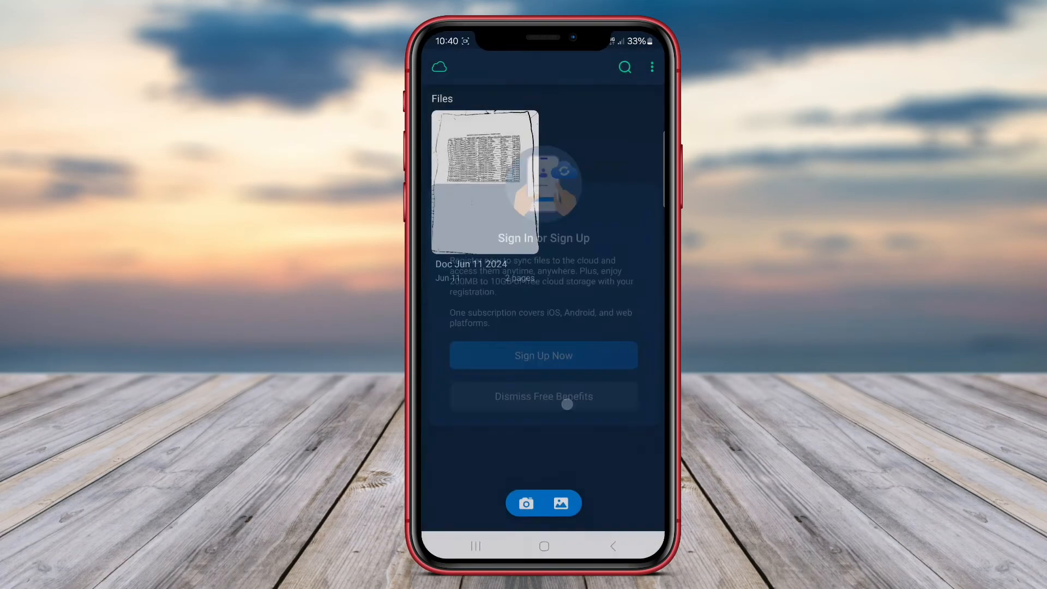
{"action": "left_click", "coordinate": [544, 503]}
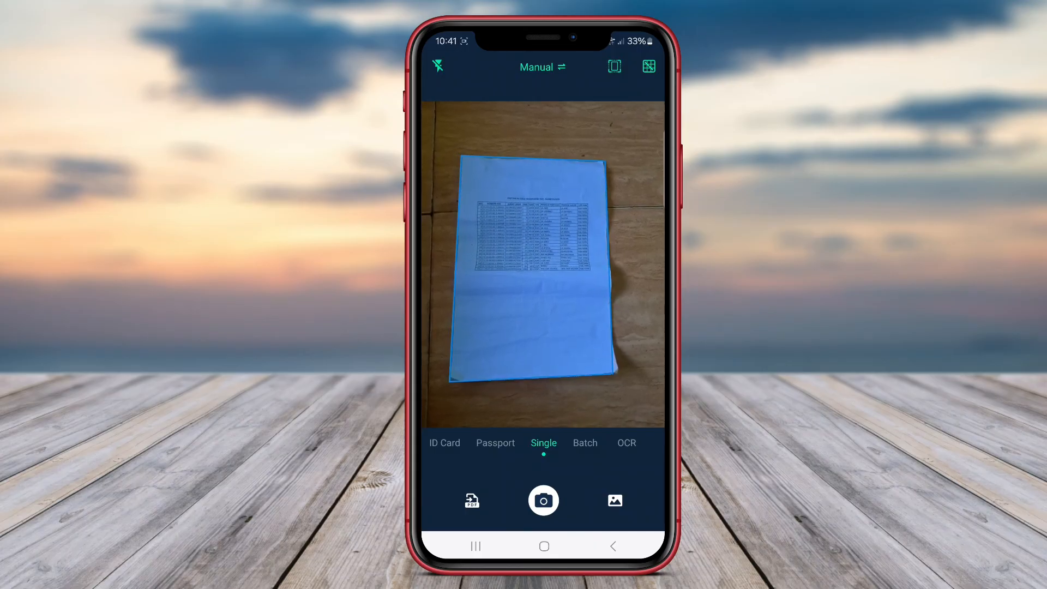
Step: Capture the table page, keep the detected borders, and apply the colour enhancement filter
{"action": "left_click", "coordinate": [544, 500]}
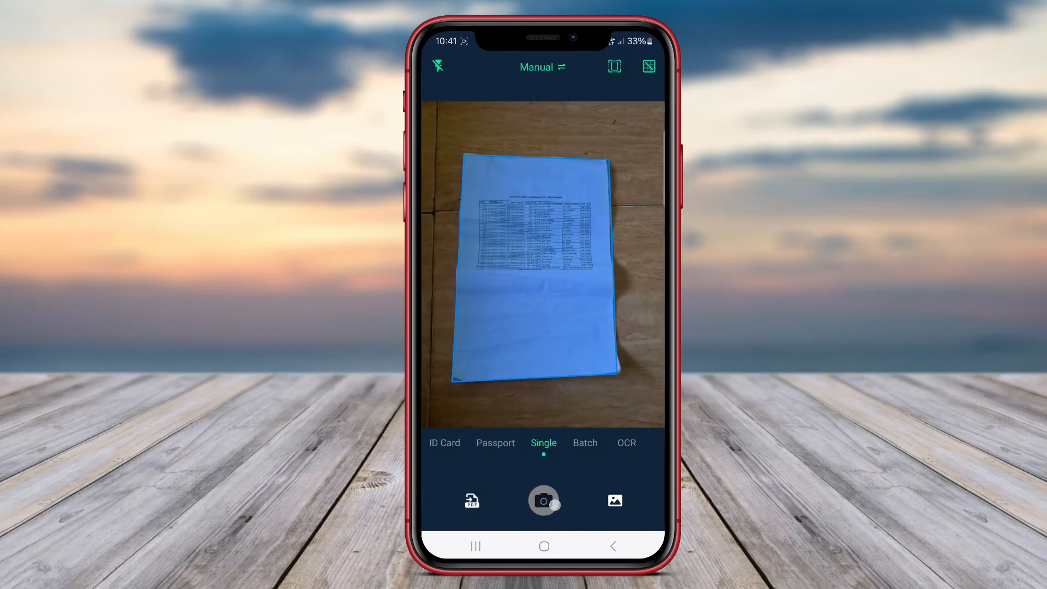
{"action": "left_click", "coordinate": [544, 500]}
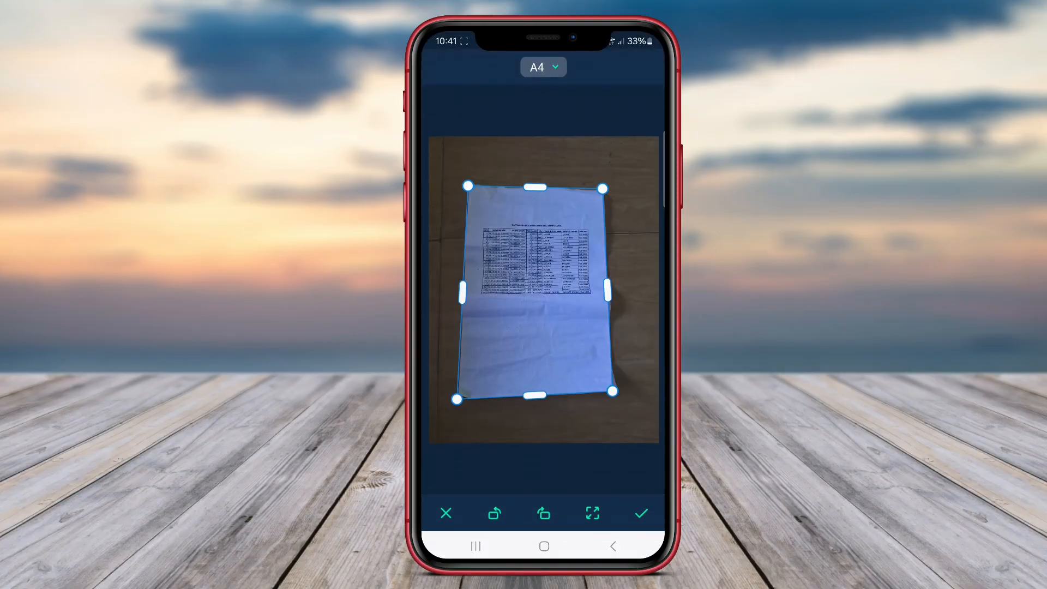
{"action": "left_click", "coordinate": [640, 512]}
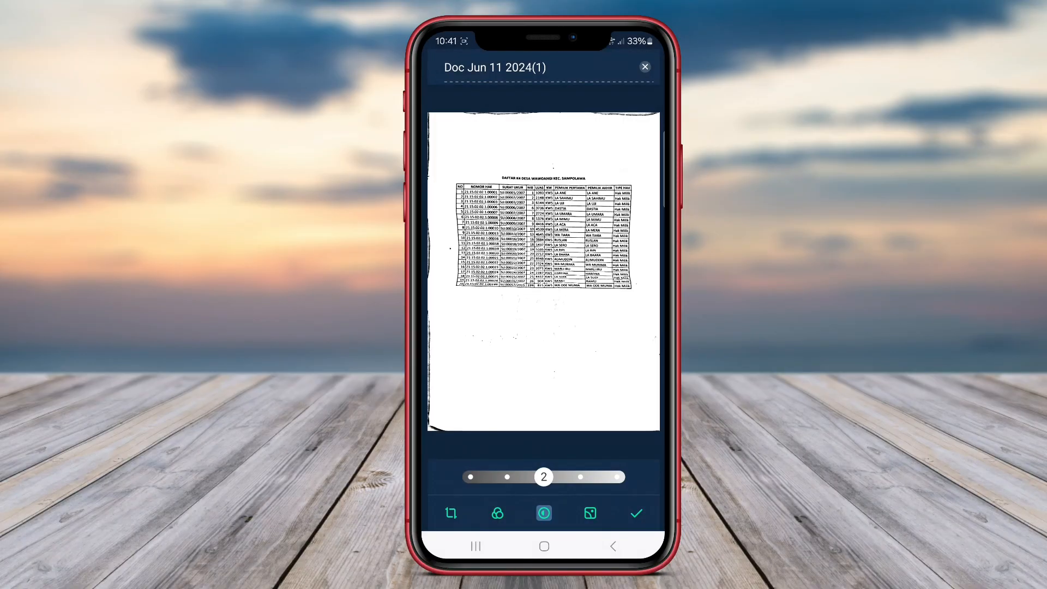
{"action": "left_click", "coordinate": [497, 513]}
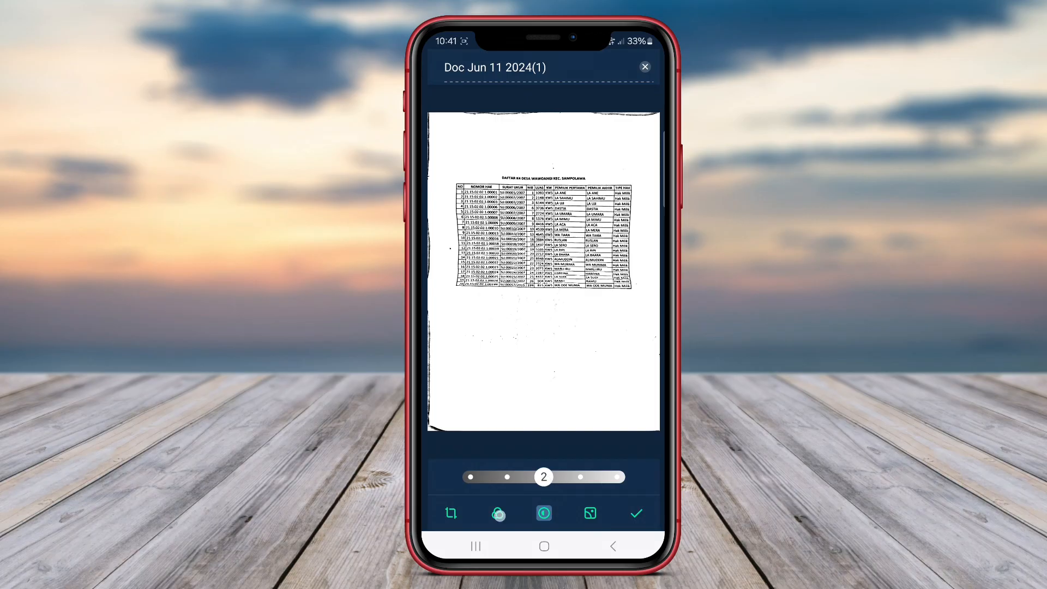
{"action": "left_click", "coordinate": [498, 513]}
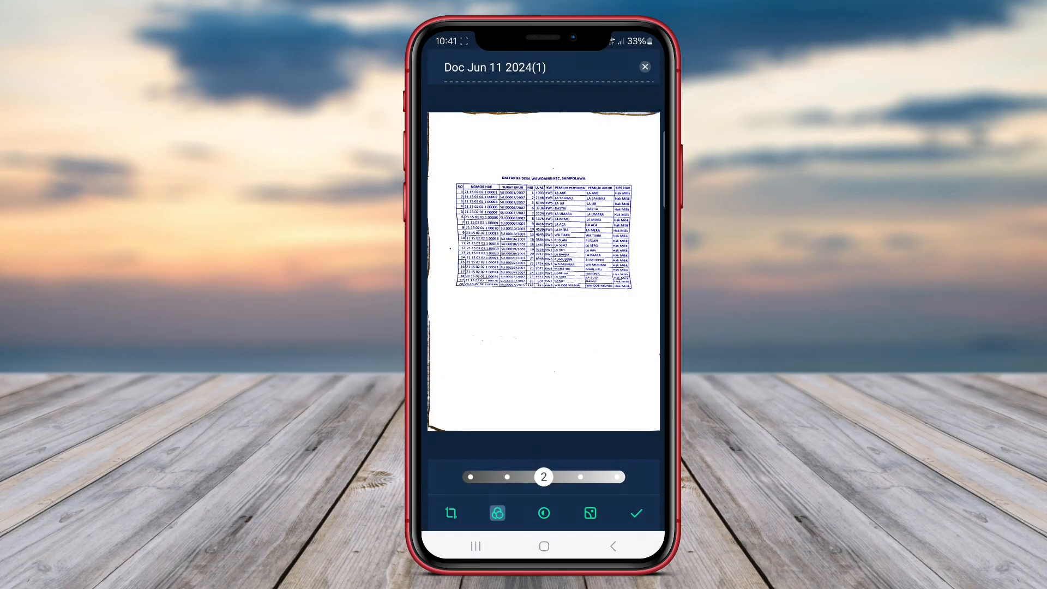